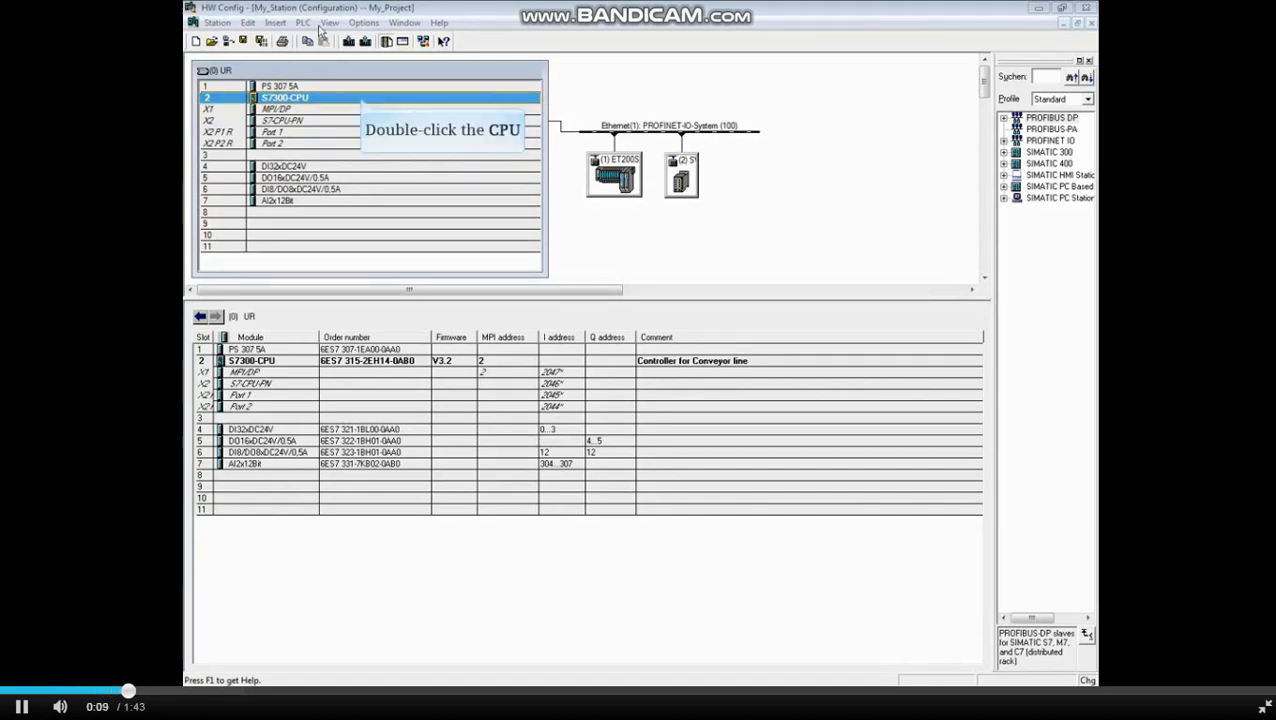
Step: Bring up the Properties of the CPU 315-2 PN/DP in rack slot 2
double_click(284, 96)
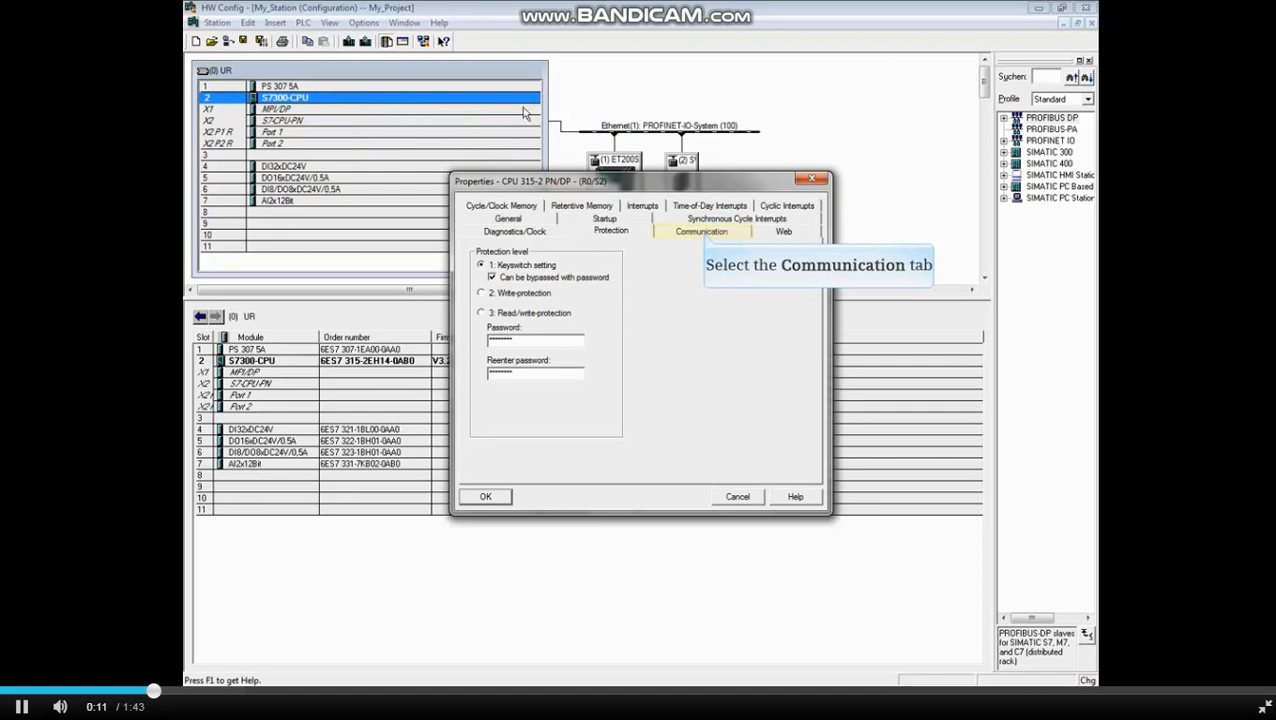
Step: Switch the CPU properties to the Communication settings listing reserved connection resources (max 16)
left_click(700, 232)
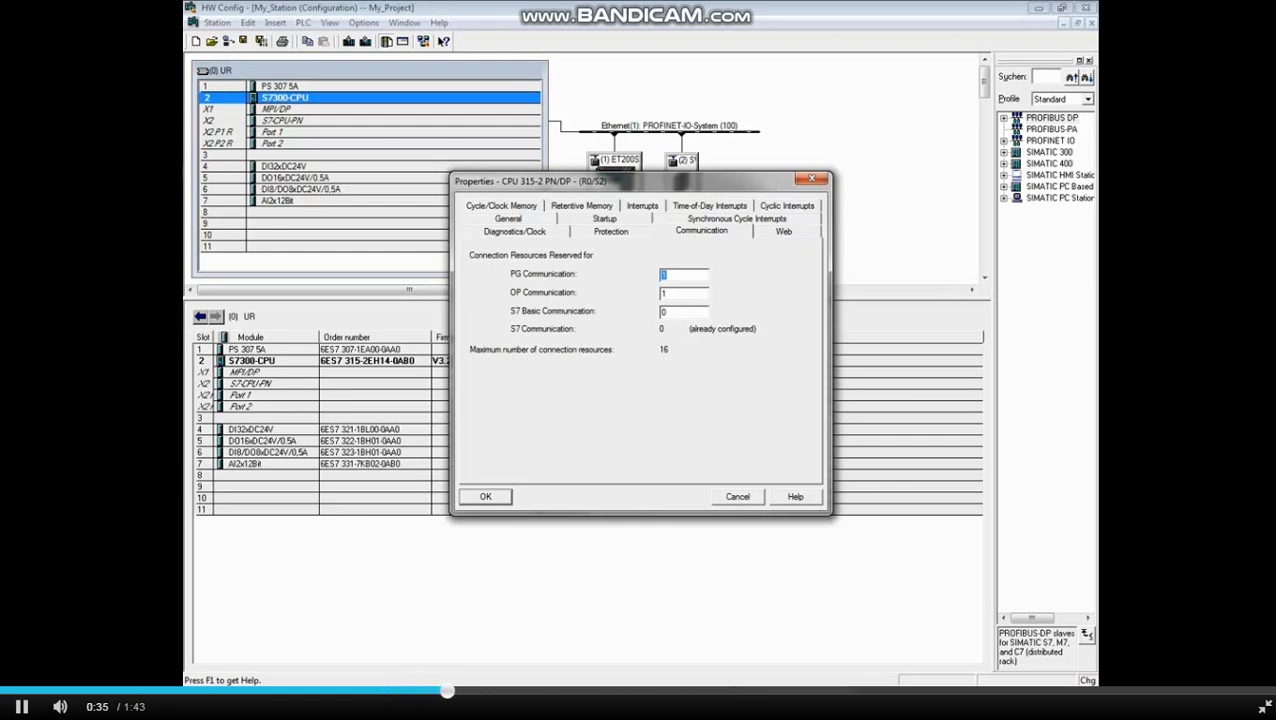
Step: Reserve 2 PG communication connections (OP stays at 1) and confirm the CPU properties with OK
type("2")
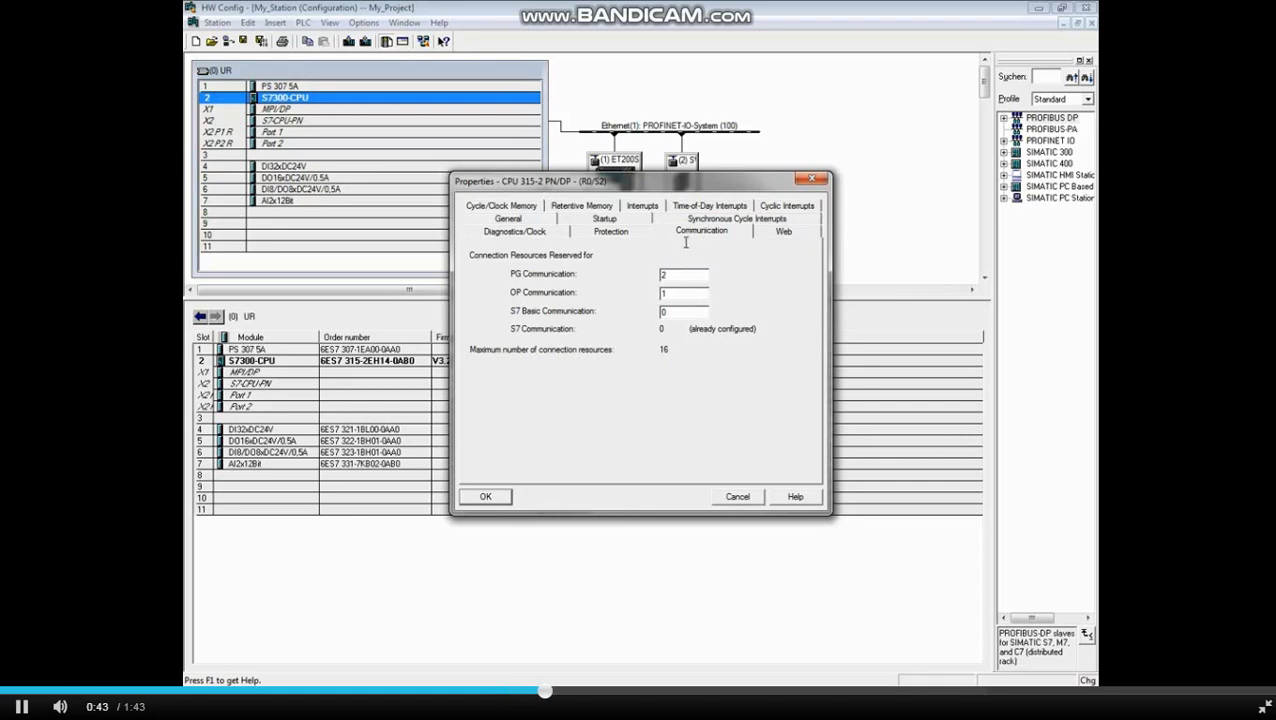
left_click(684, 312)
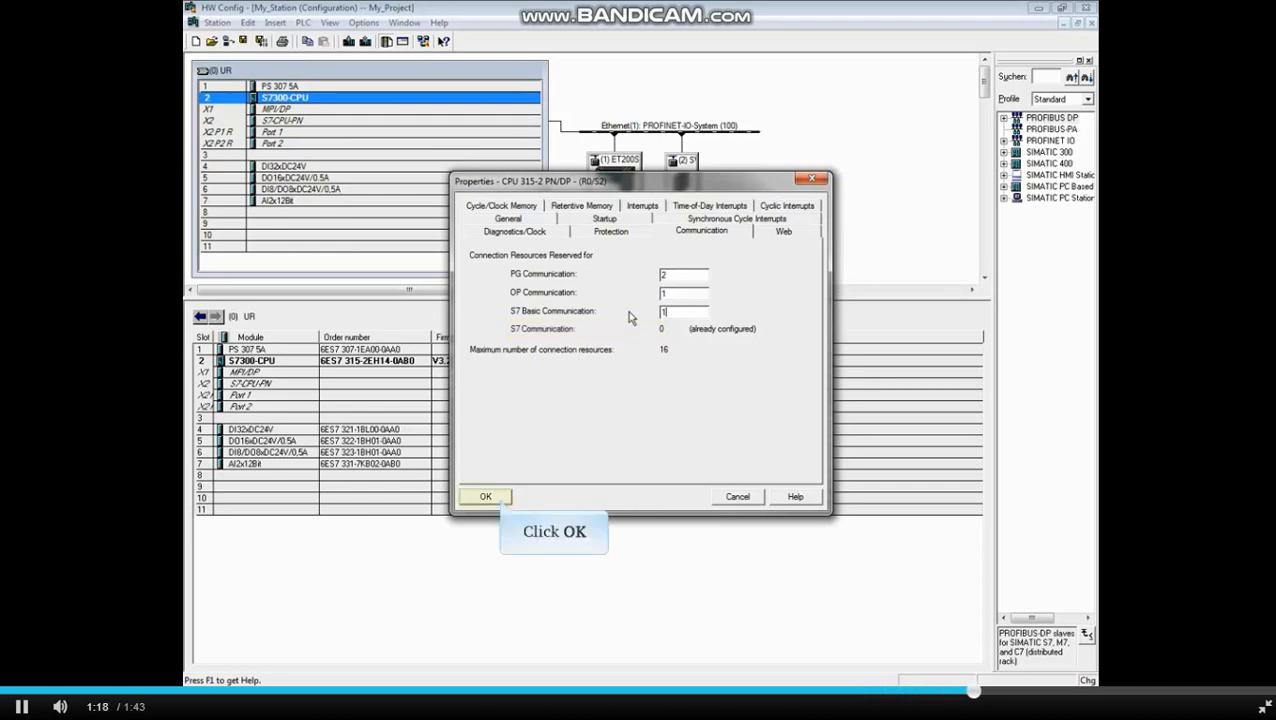
left_click(484, 496)
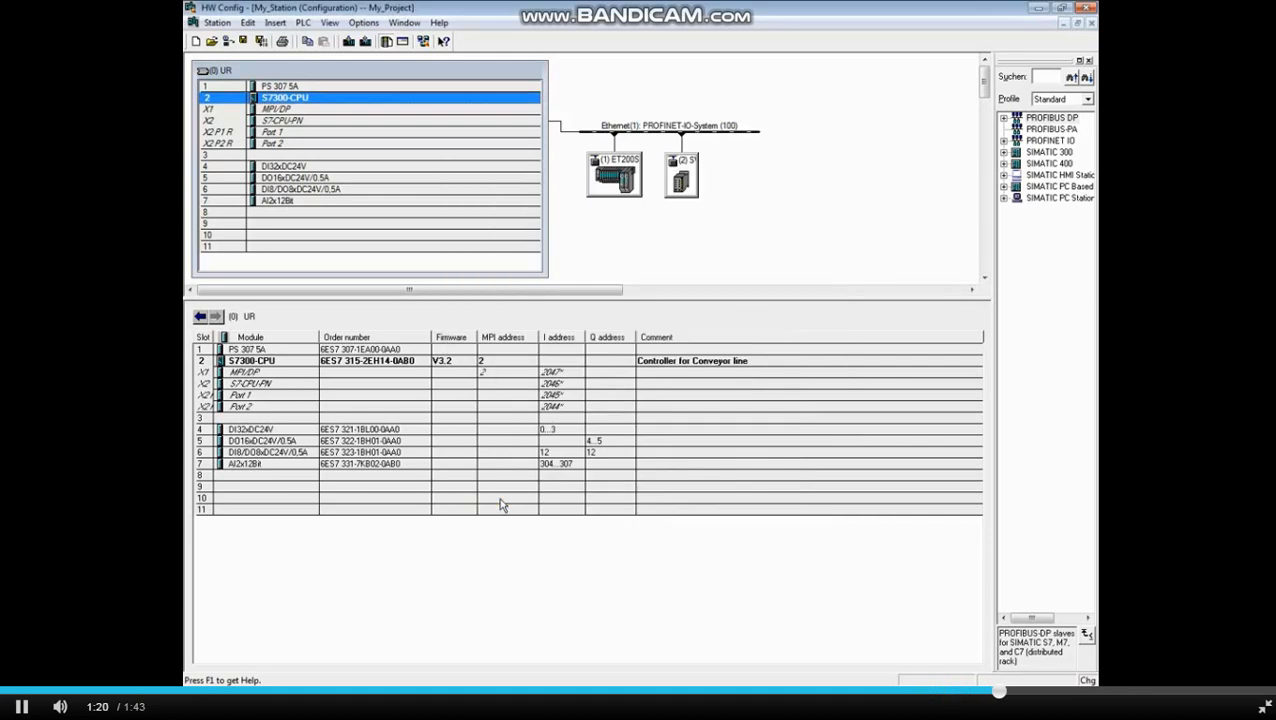